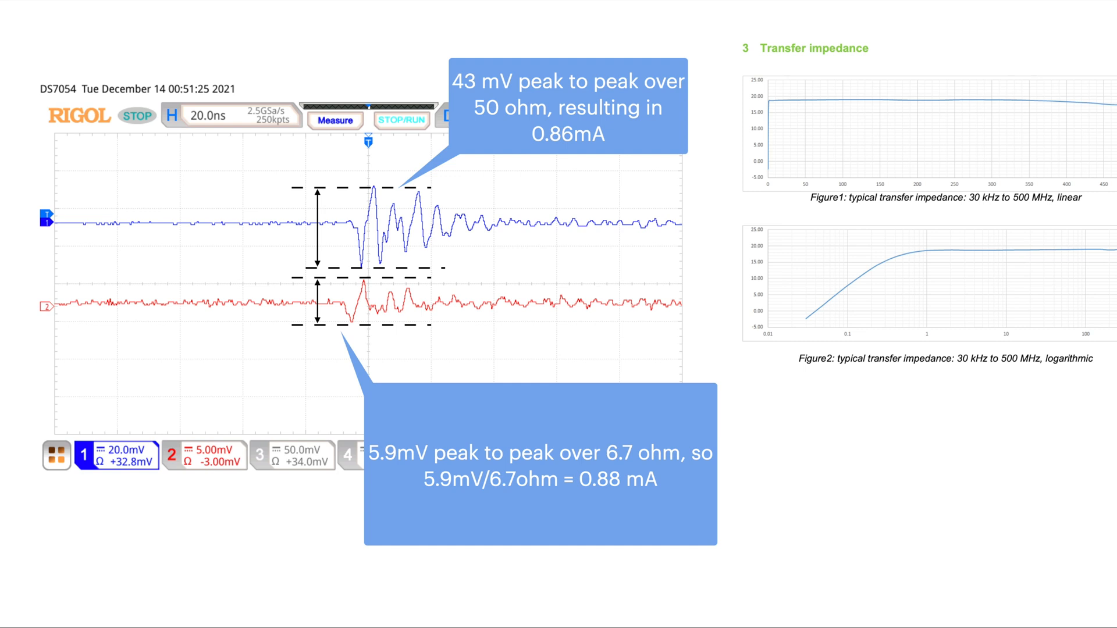
mouse_move(807, 274)
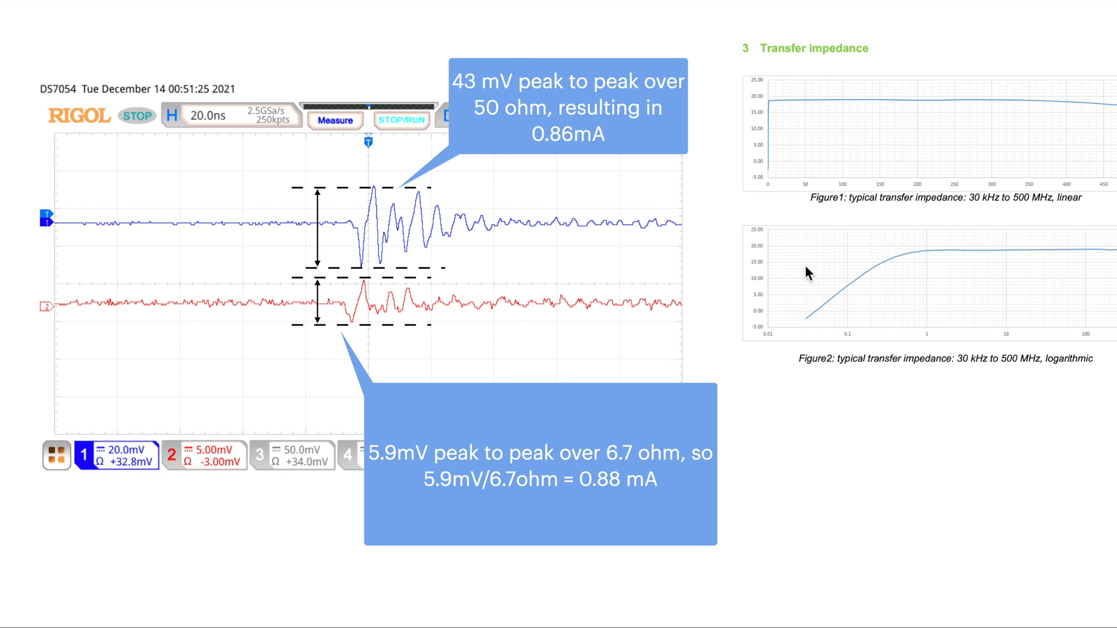
mouse_move(834, 221)
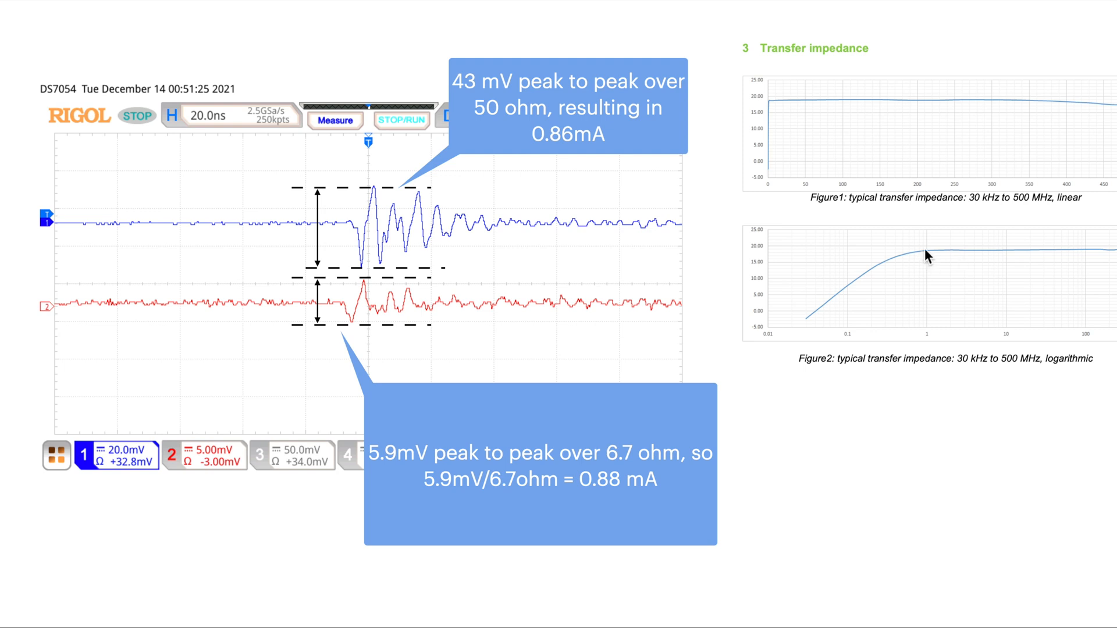
mouse_move(1113, 255)
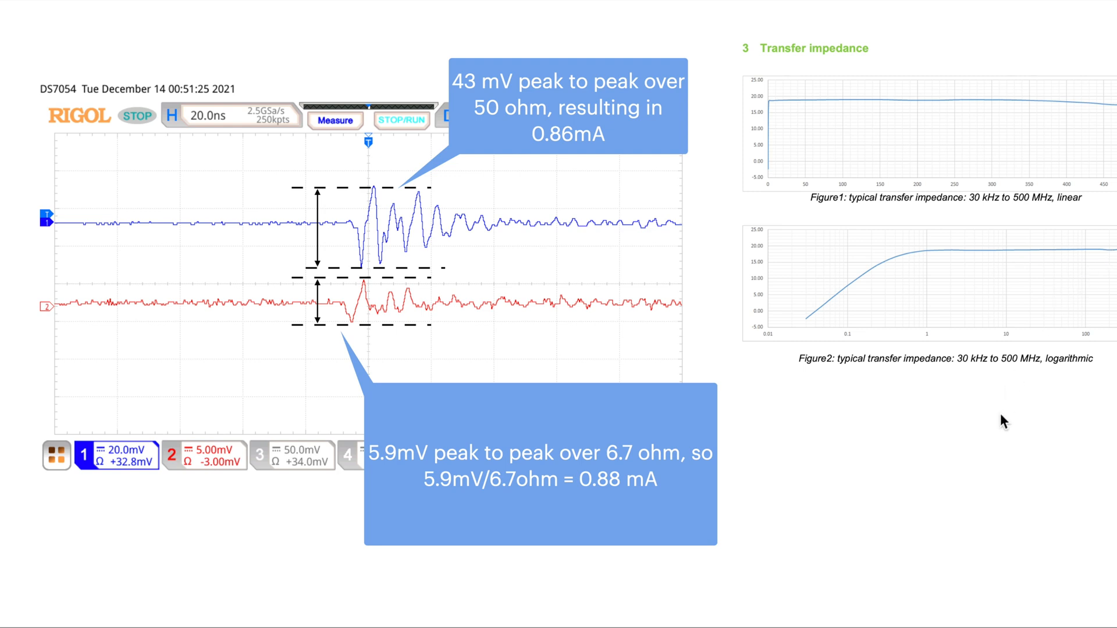
mouse_move(997, 442)
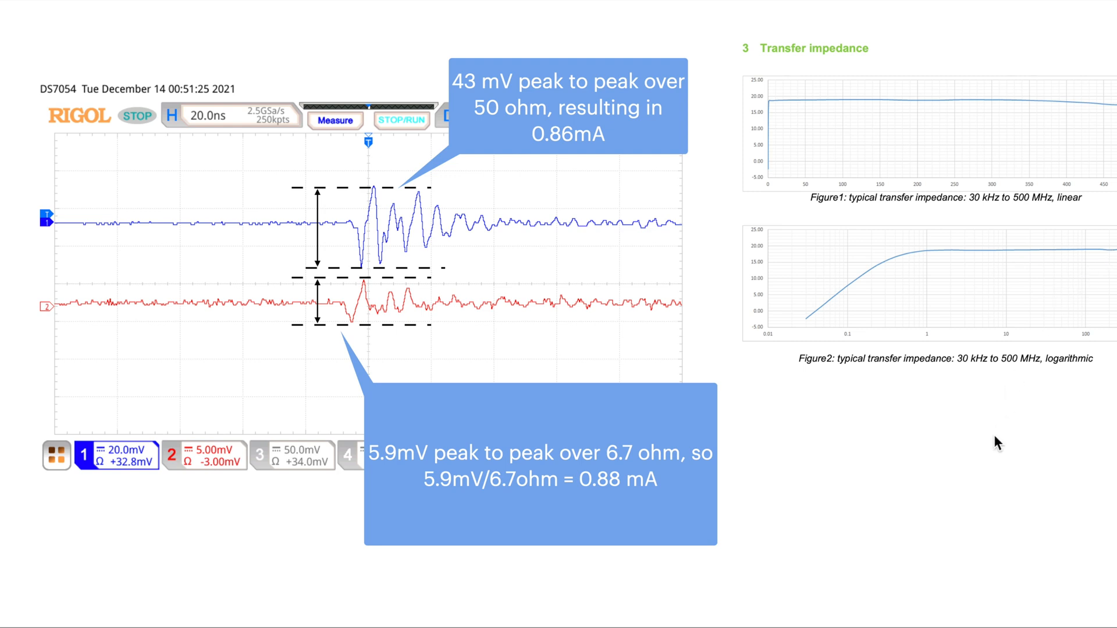
mouse_move(965, 426)
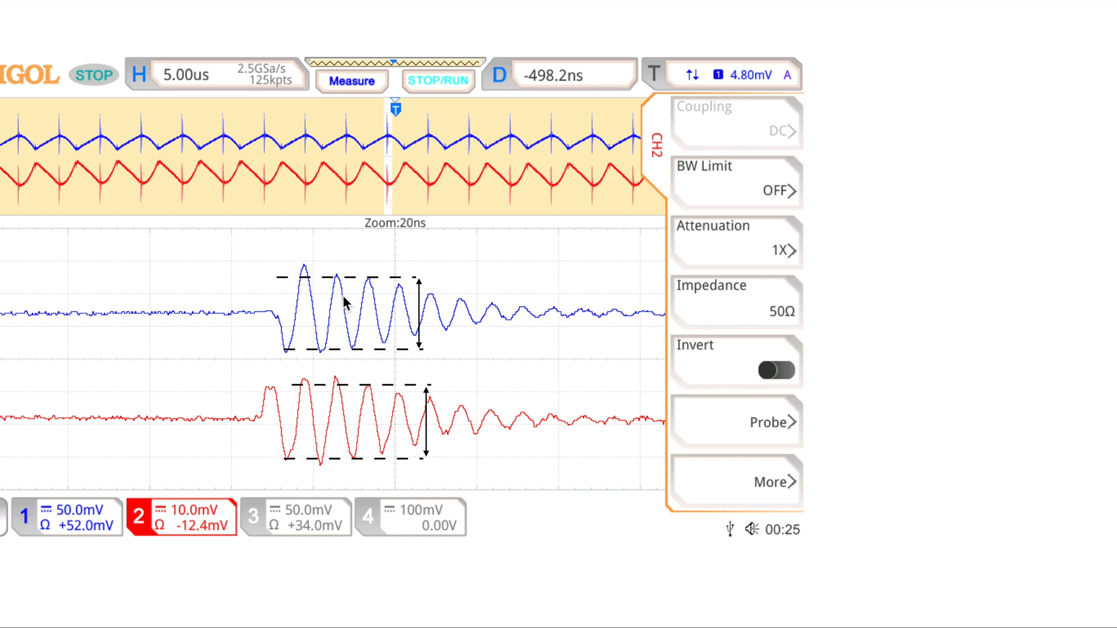
mouse_move(348, 299)
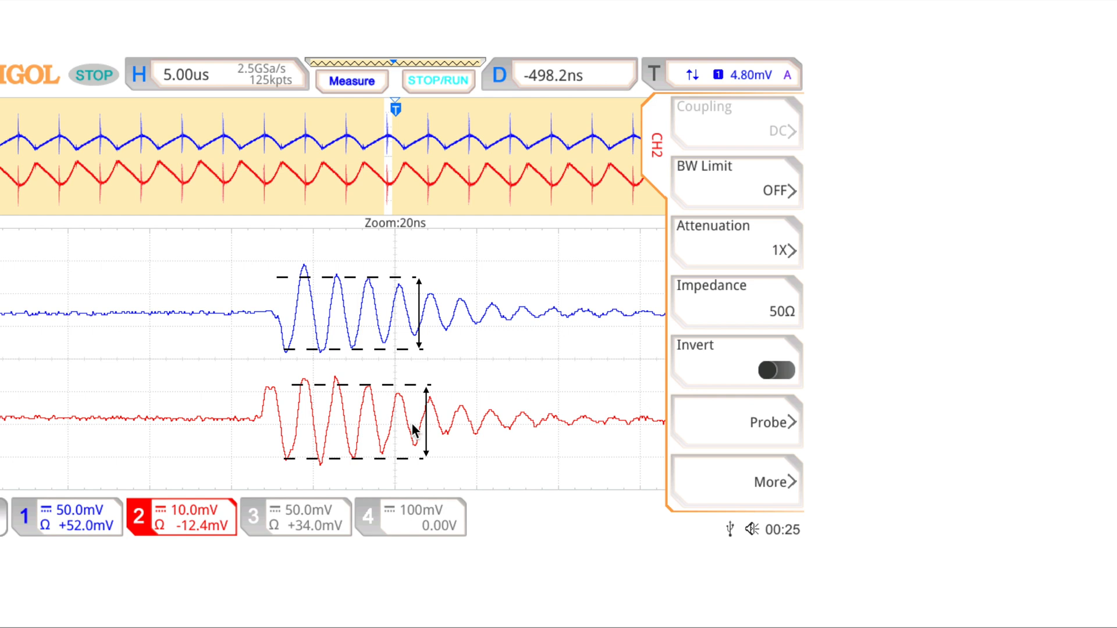
mouse_move(431, 336)
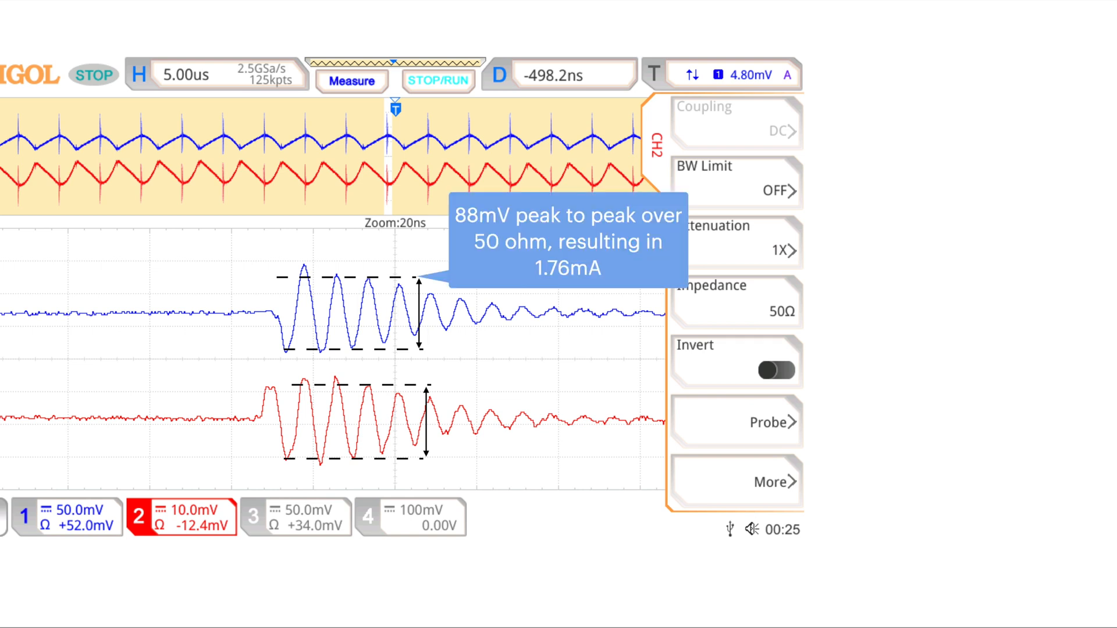
mouse_move(375, 288)
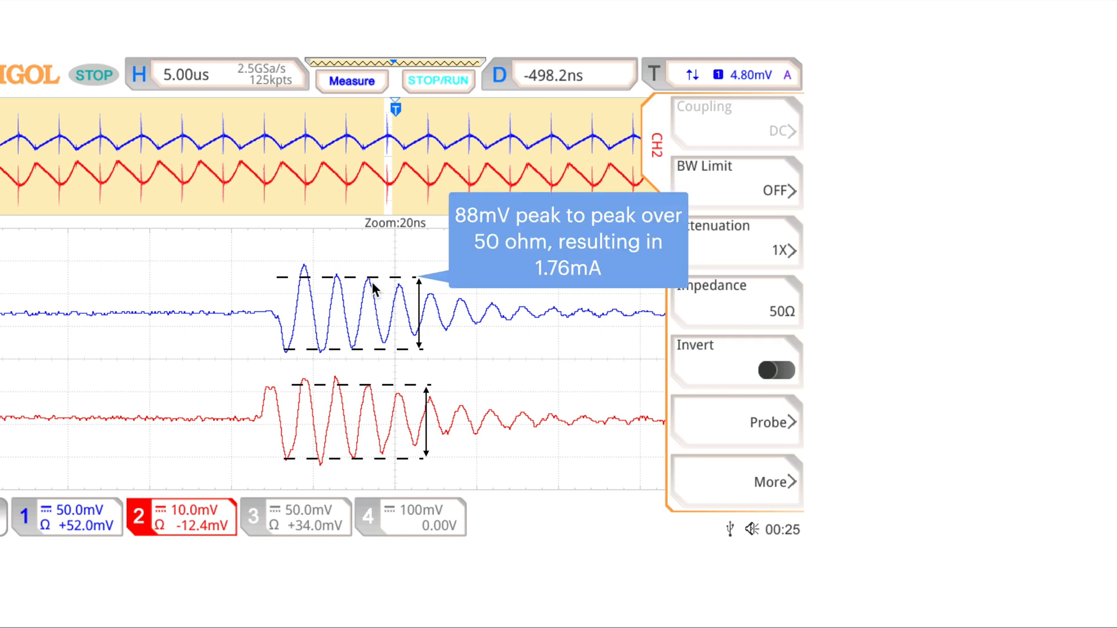
mouse_move(367, 355)
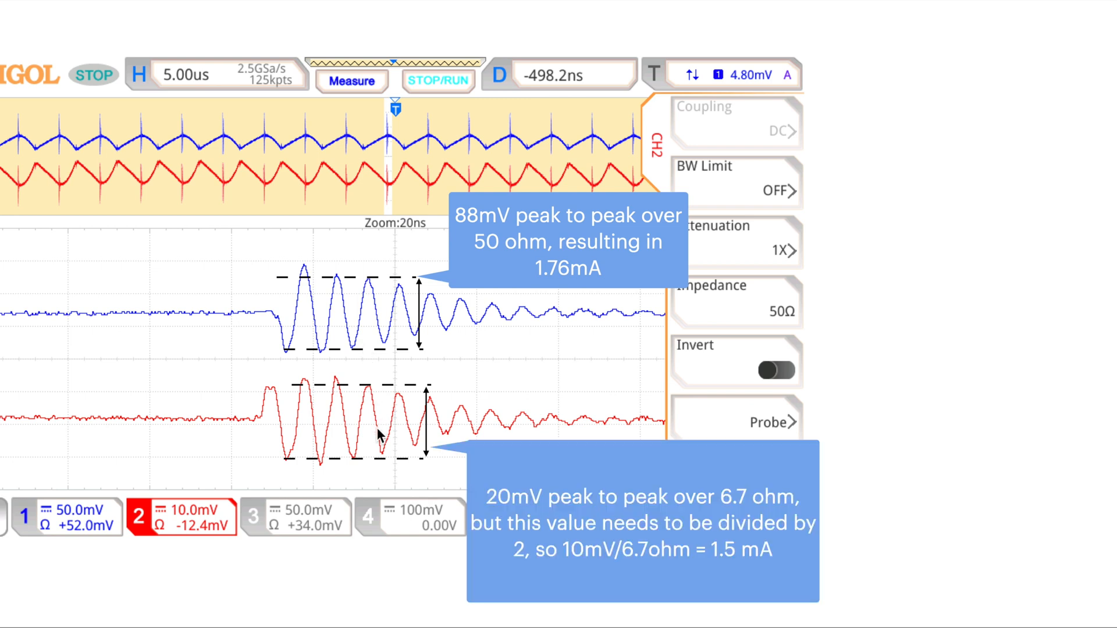
mouse_move(377, 397)
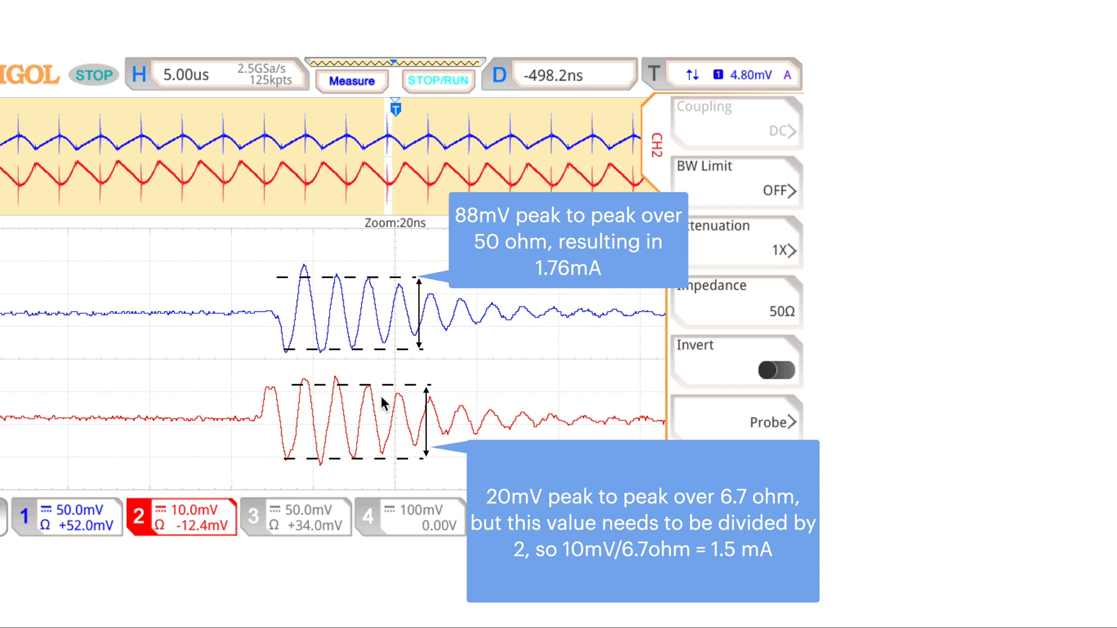
mouse_move(606, 520)
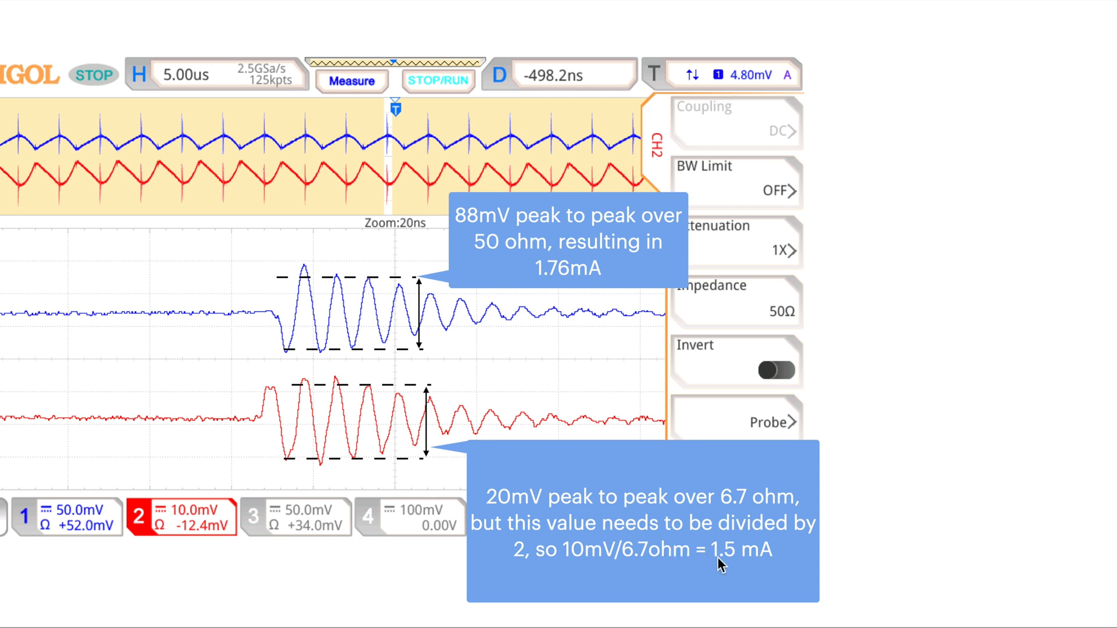
mouse_move(644, 323)
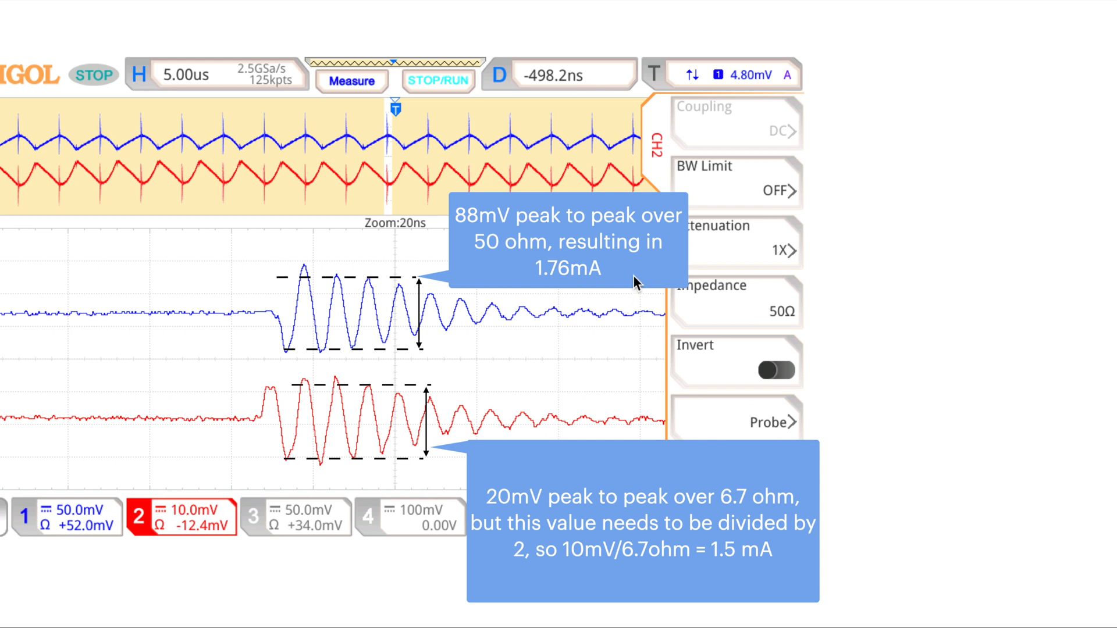
mouse_move(718, 508)
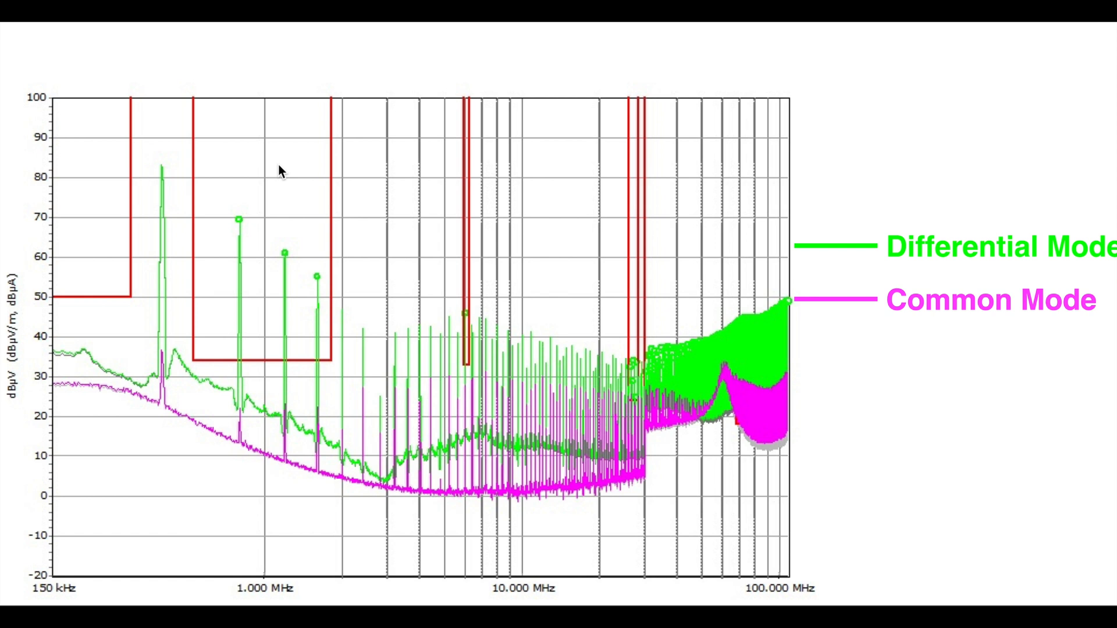
mouse_move(349, 540)
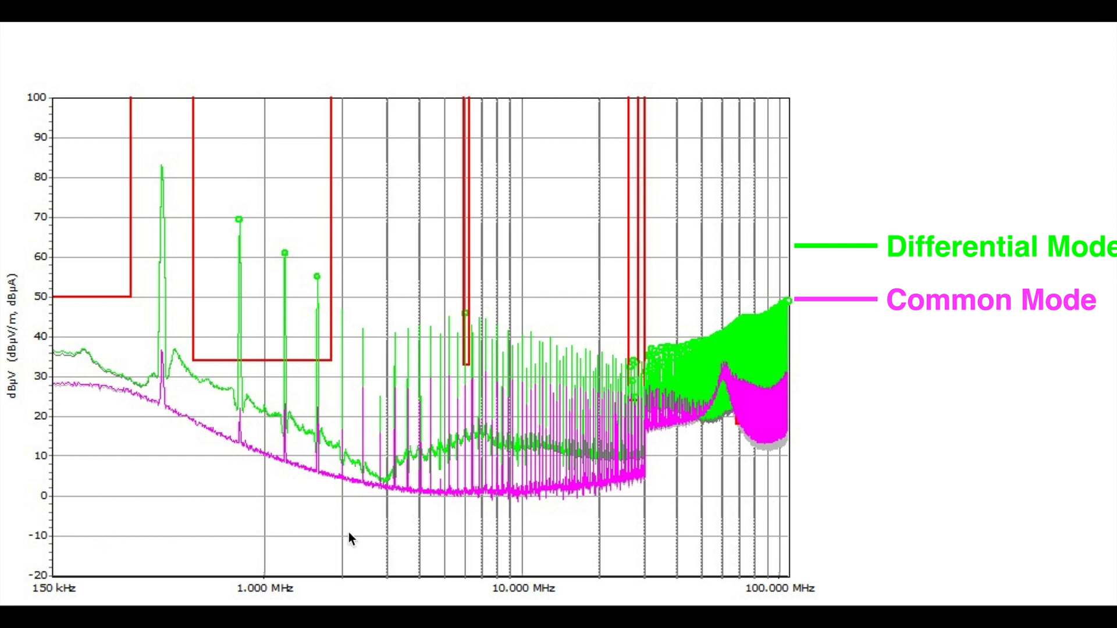
mouse_move(280, 412)
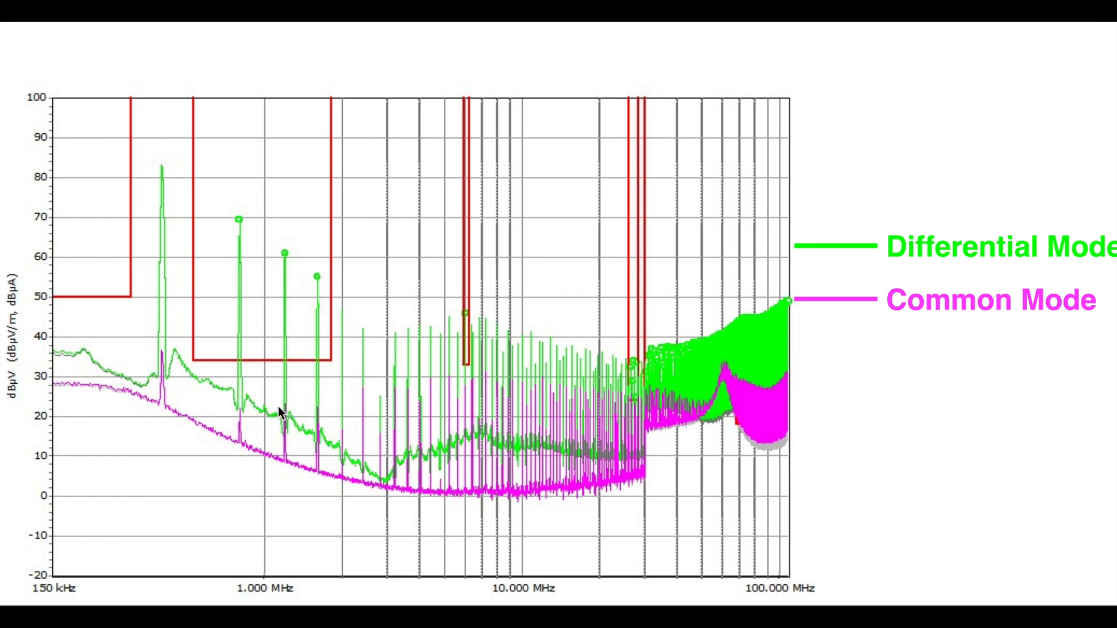
mouse_move(379, 397)
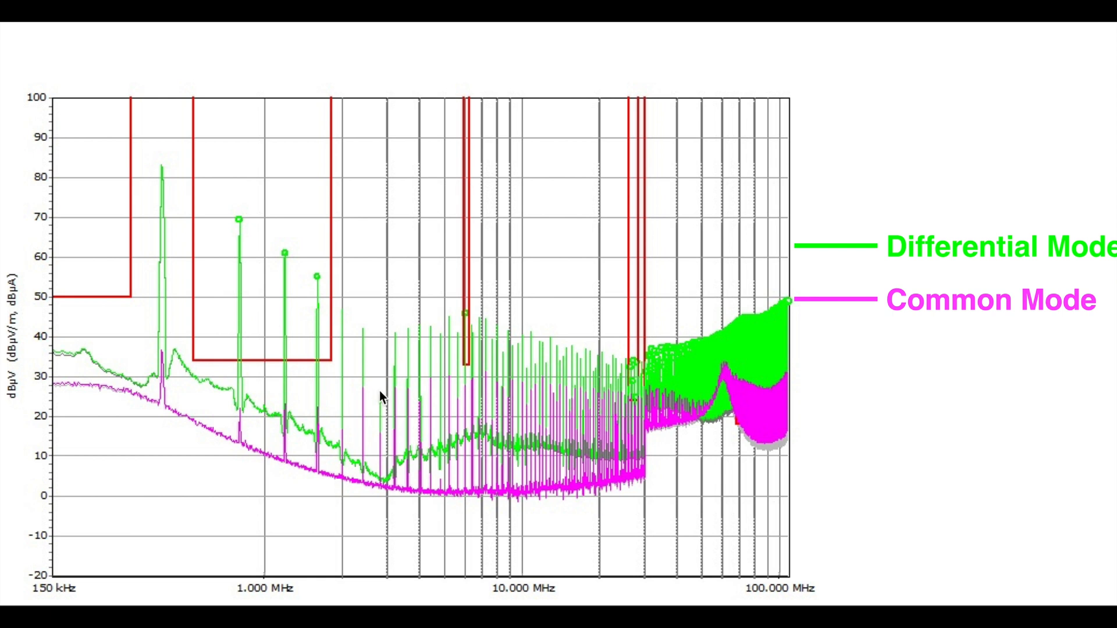
mouse_move(348, 487)
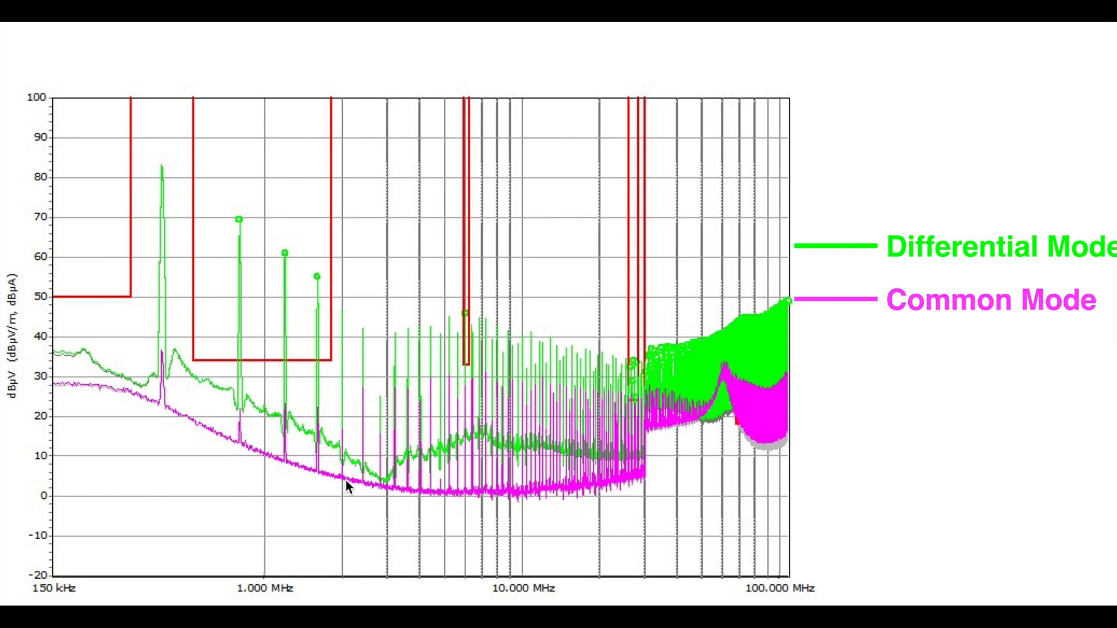
mouse_move(469, 478)
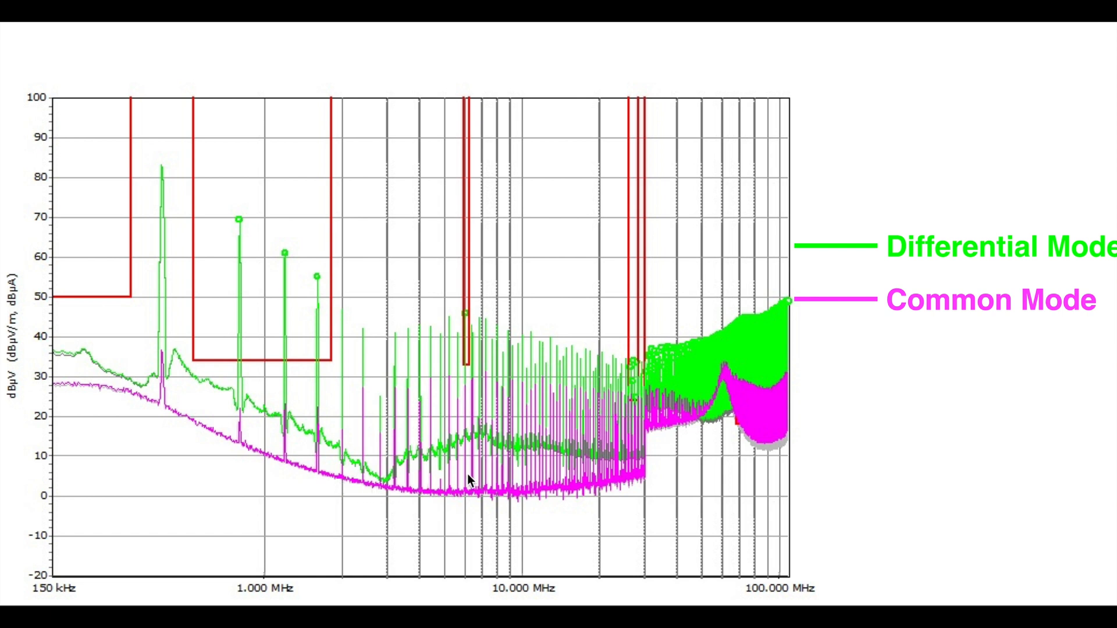
mouse_move(406, 421)
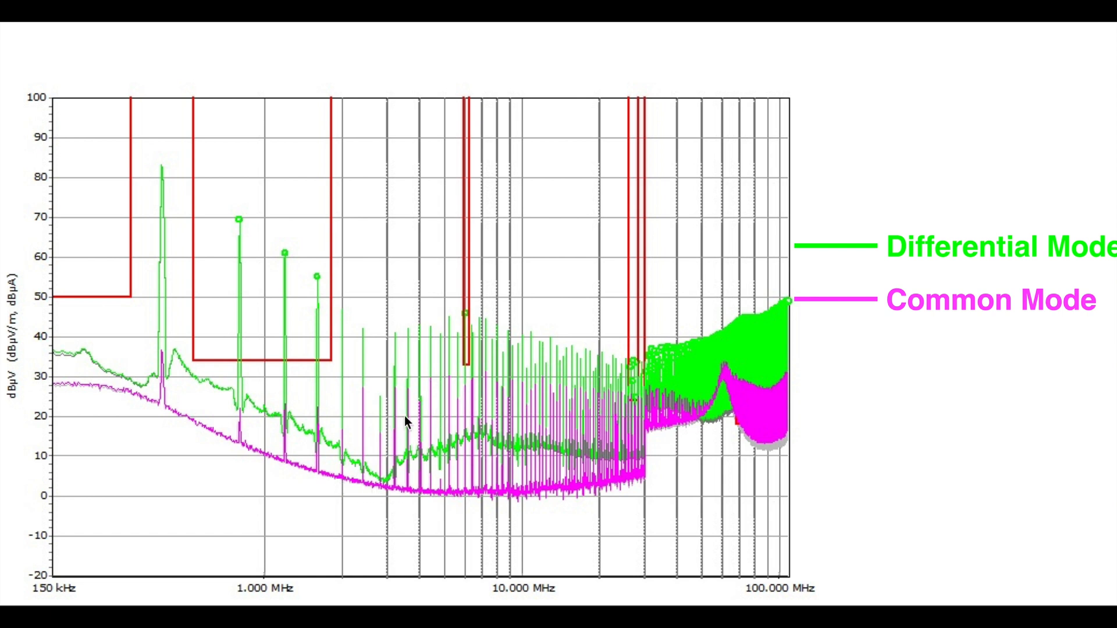
mouse_move(410, 419)
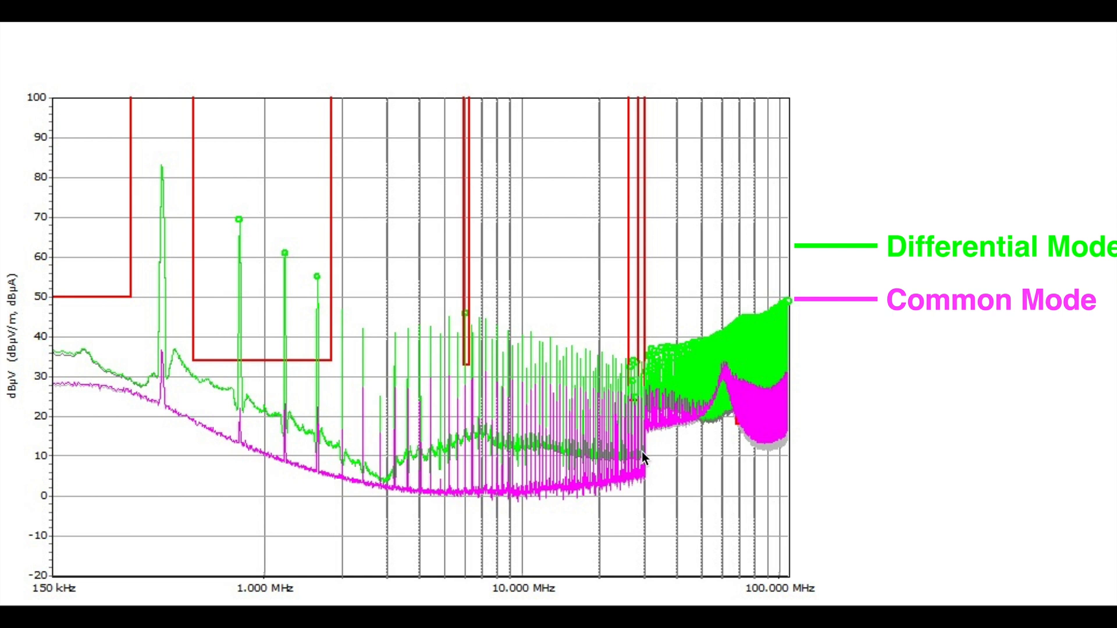
mouse_move(684, 427)
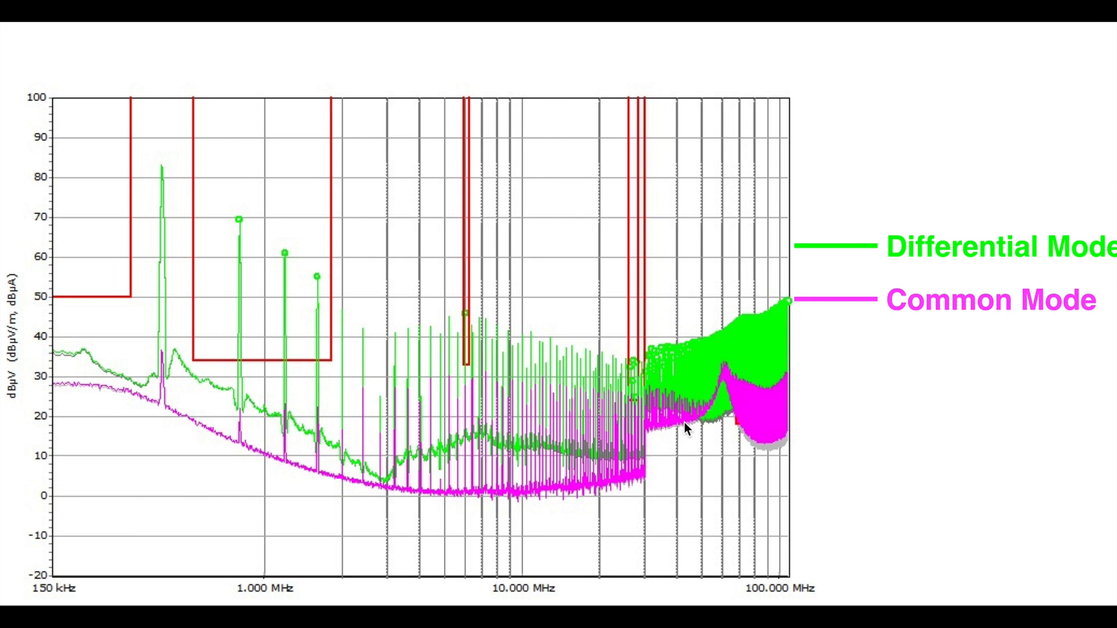
mouse_move(733, 377)
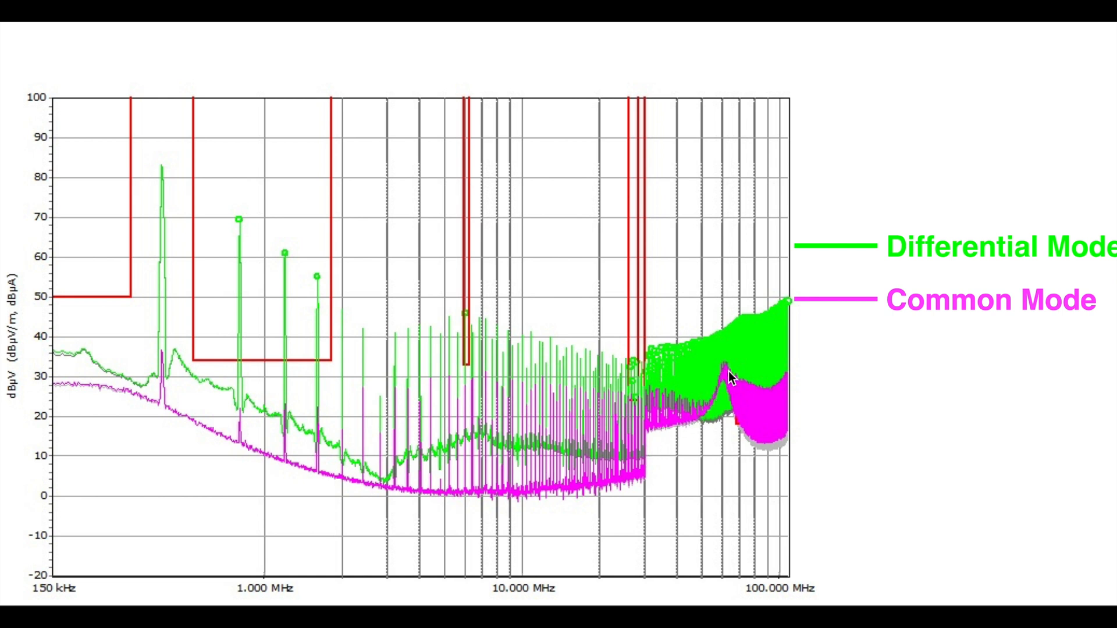
mouse_move(741, 413)
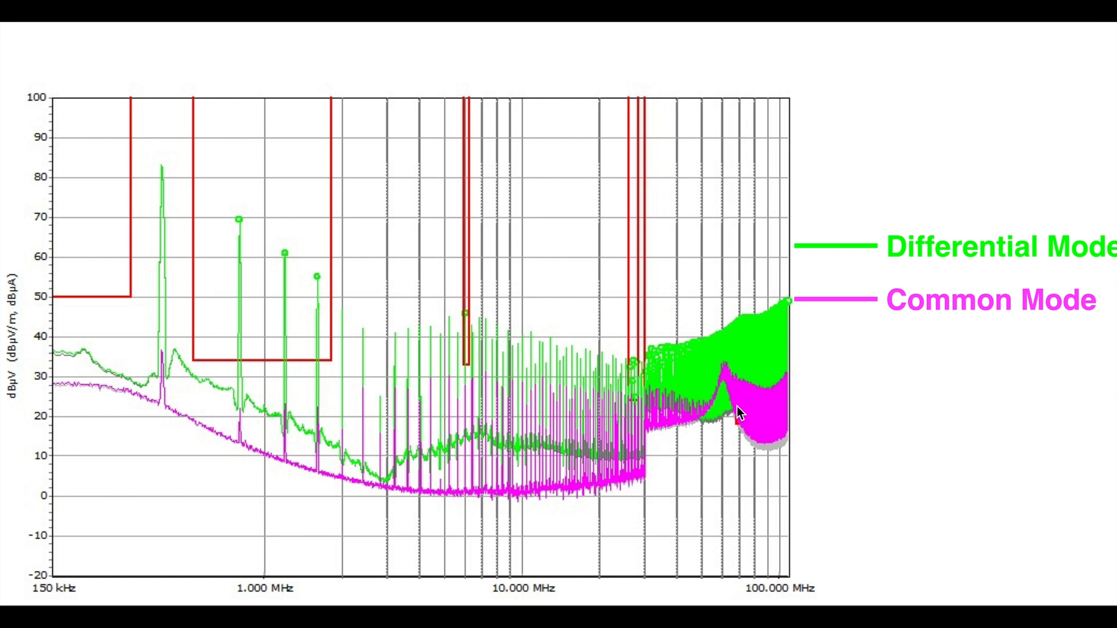